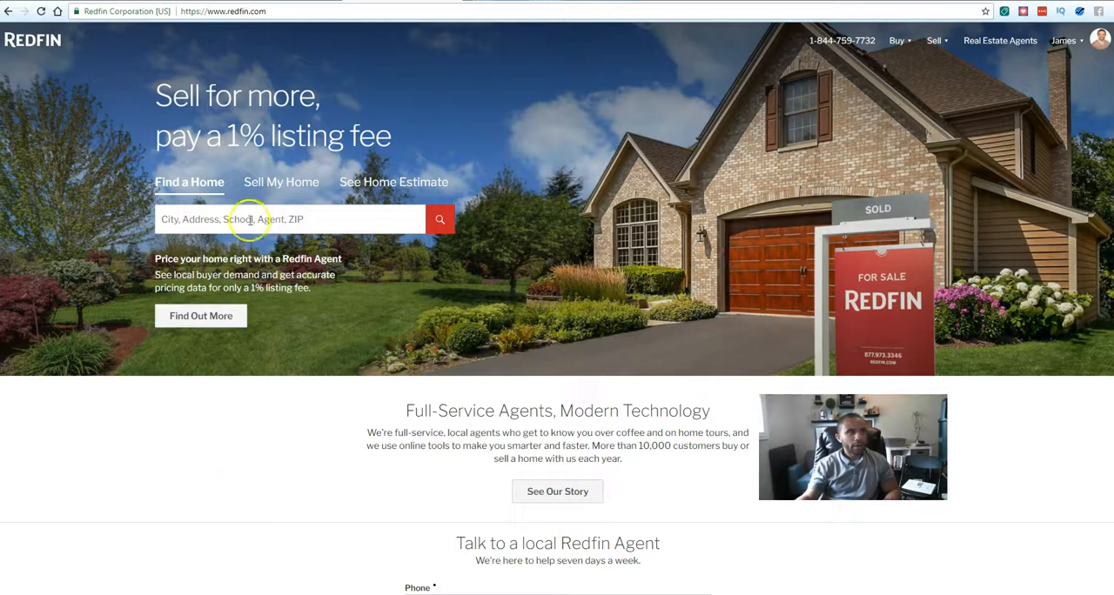
{"action": "left_click", "coordinate": [290, 219]}
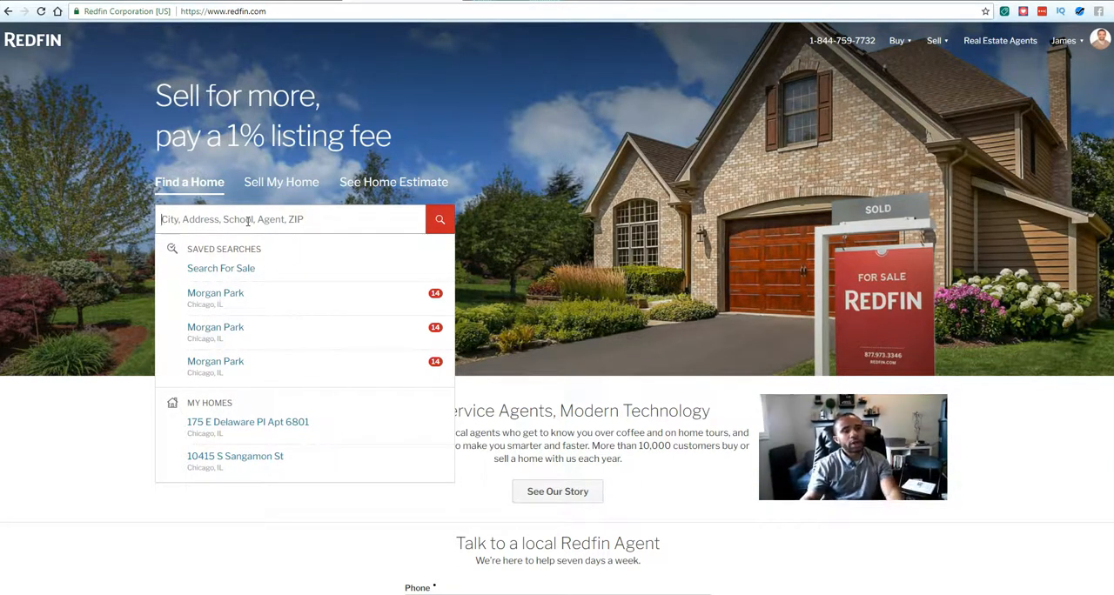
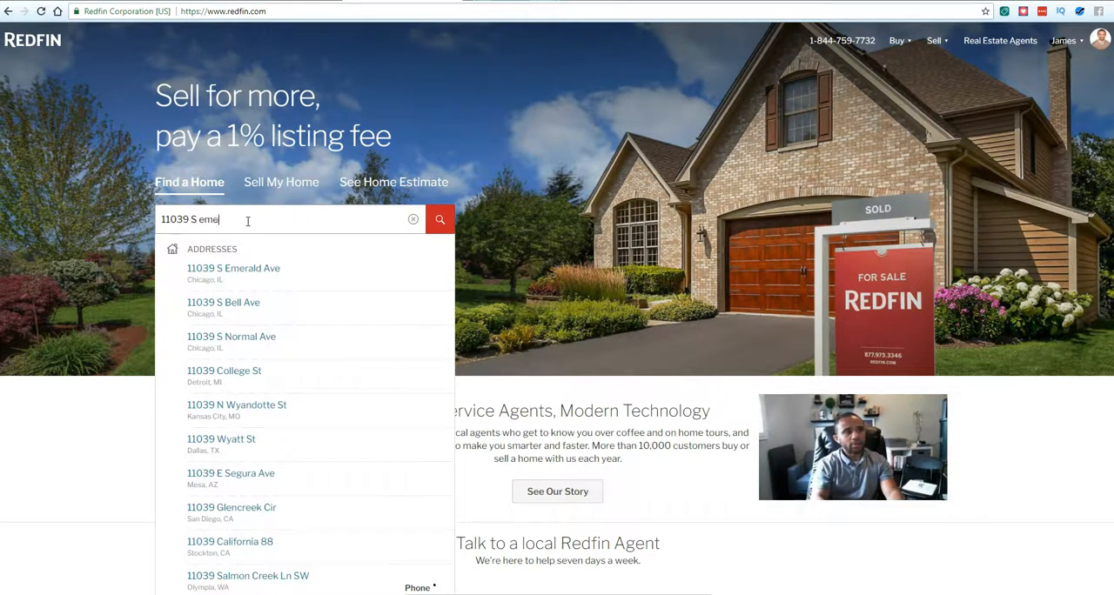
{"action": "left_click", "coordinate": [233, 268]}
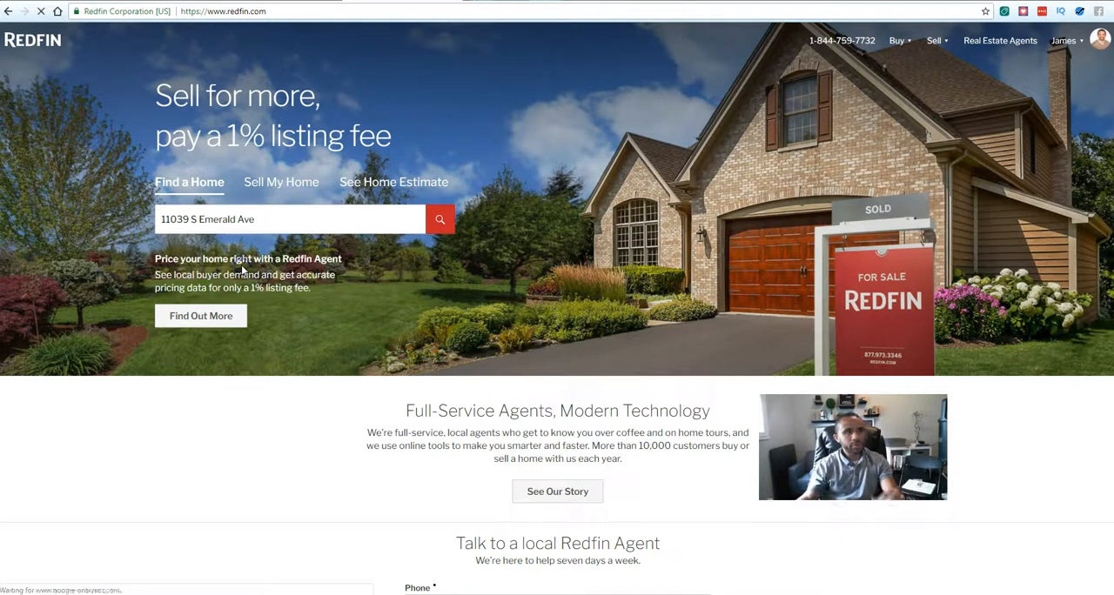
{"action": "left_click", "coordinate": [439, 218]}
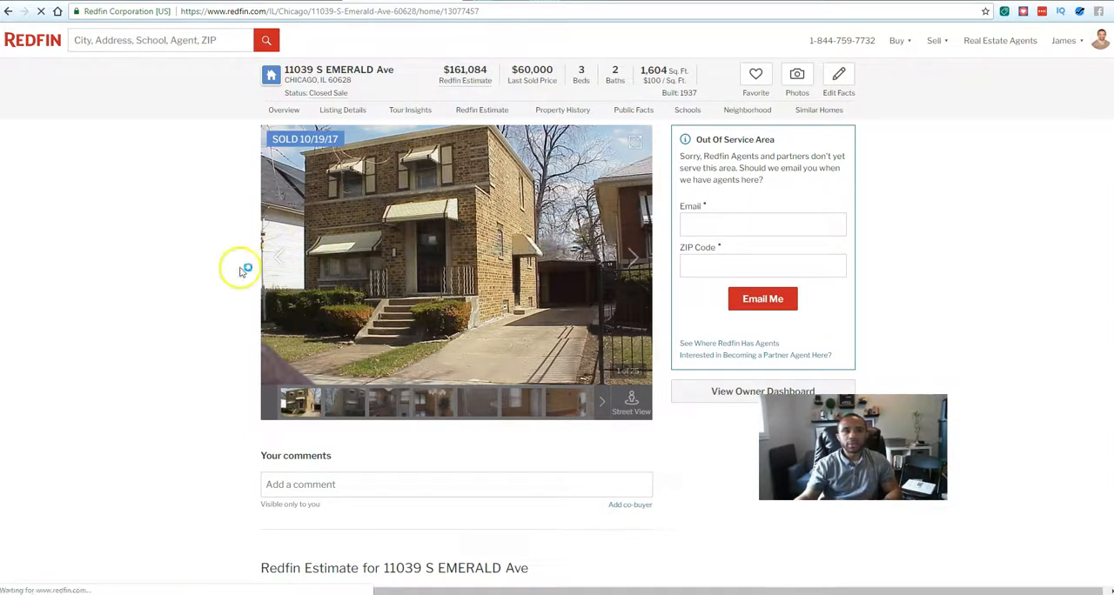
{"action": "scroll", "scroll_direction": "down", "scroll_amount": 3}
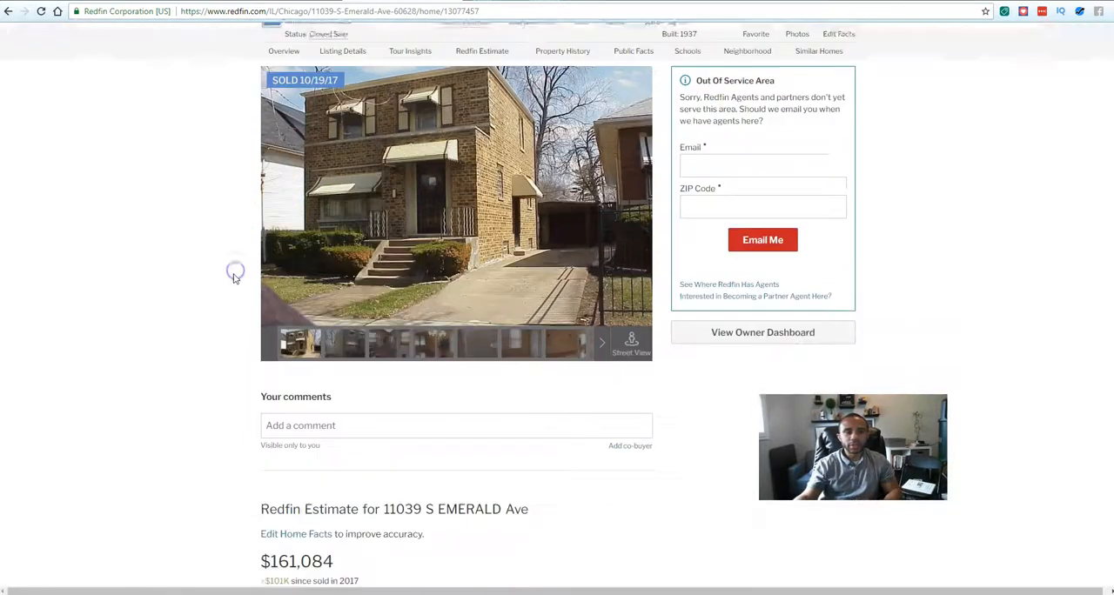
{"action": "scroll", "scroll_direction": "down", "scroll_amount": 3}
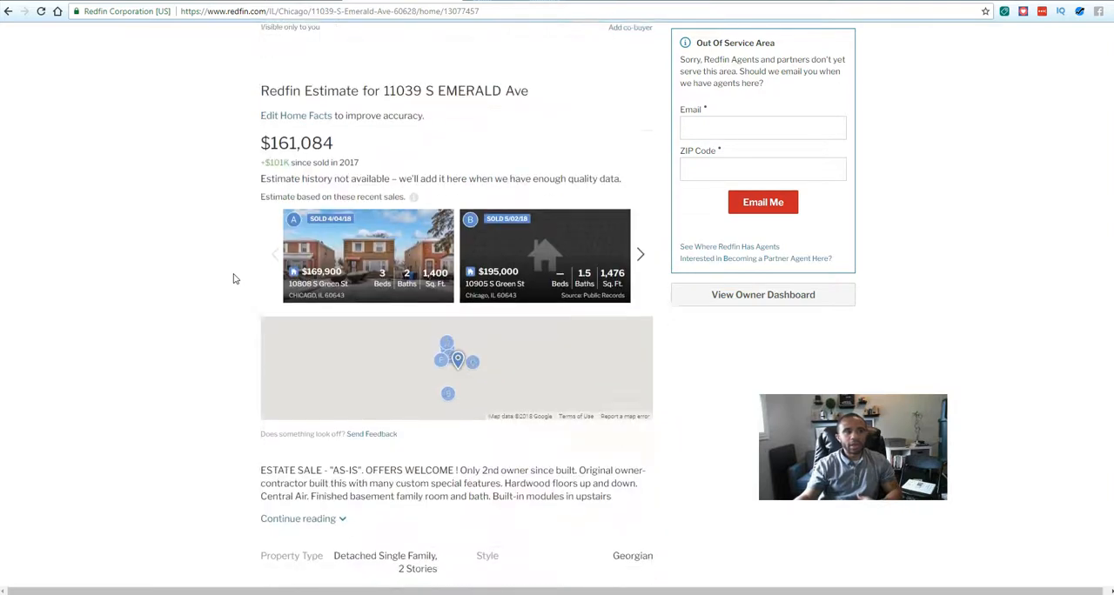
{"action": "scroll", "scroll_direction": "down", "scroll_amount": 3}
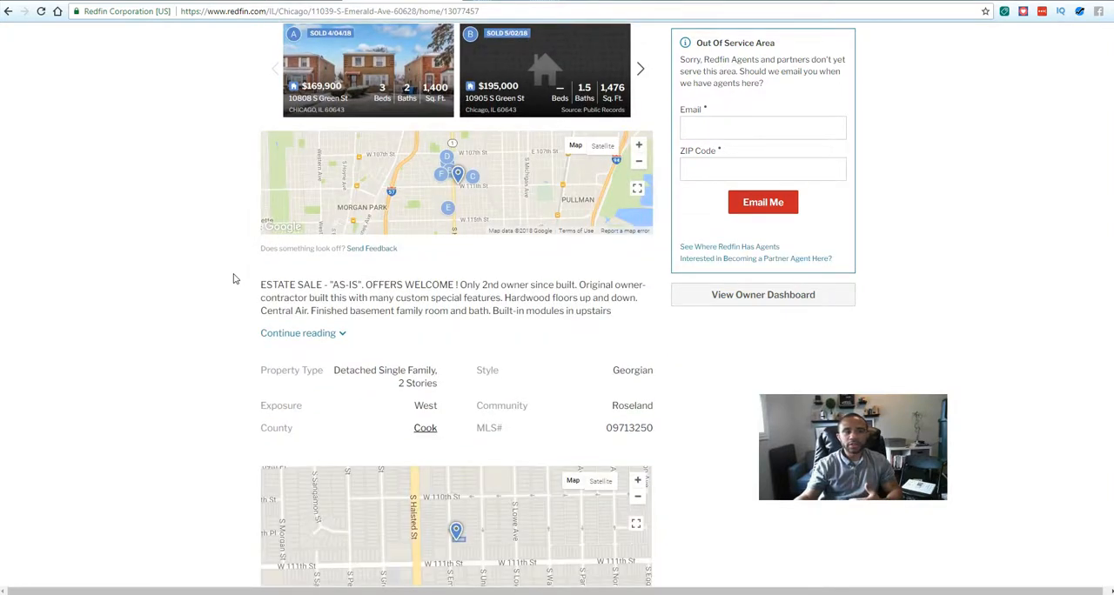
{"action": "scroll", "scroll_direction": "down", "scroll_amount": 3}
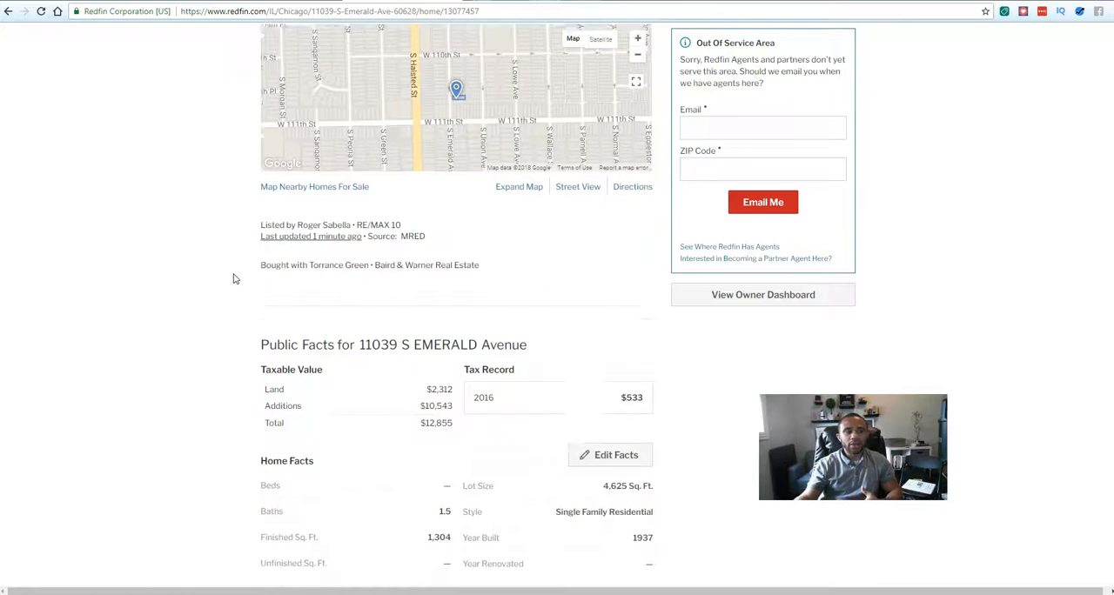
{"action": "scroll", "scroll_direction": "down", "scroll_amount": 3}
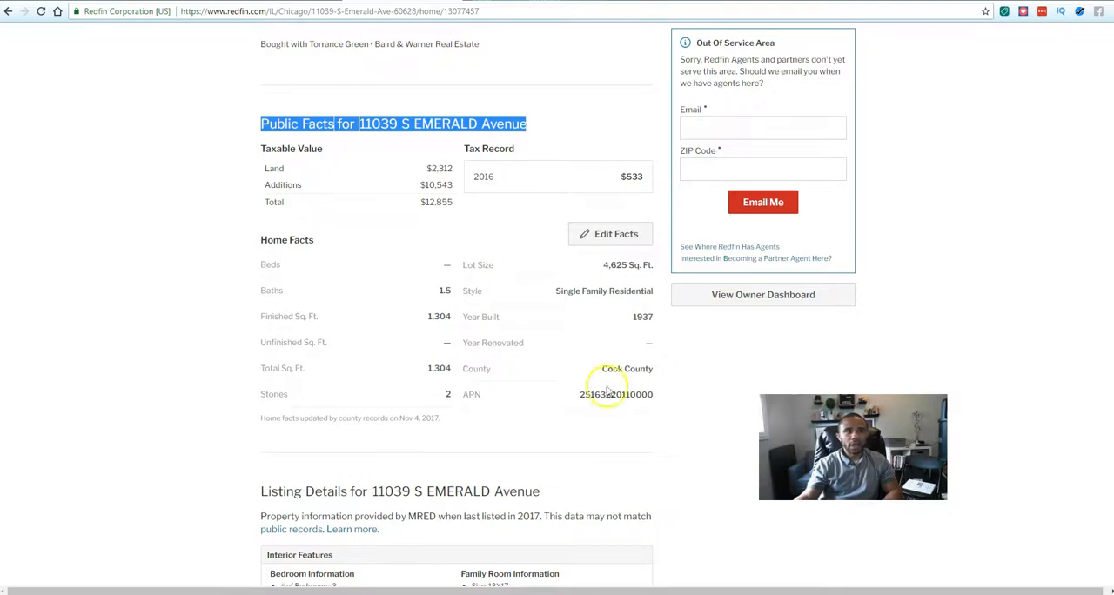
{"action": "double_click", "coordinate": [617, 394]}
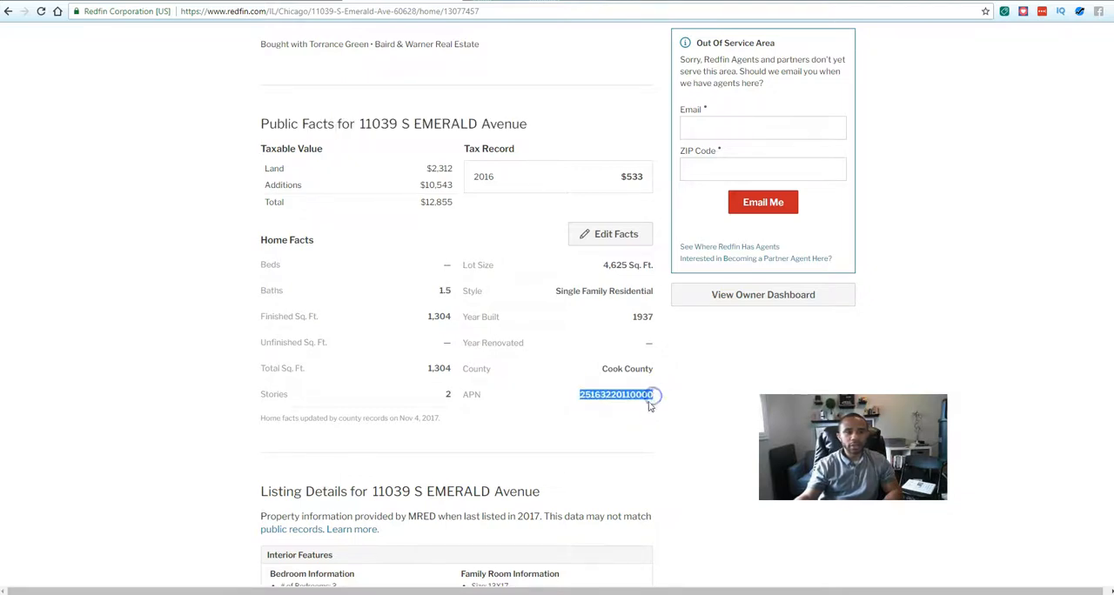
{"action": "right_click", "coordinate": [627, 394]}
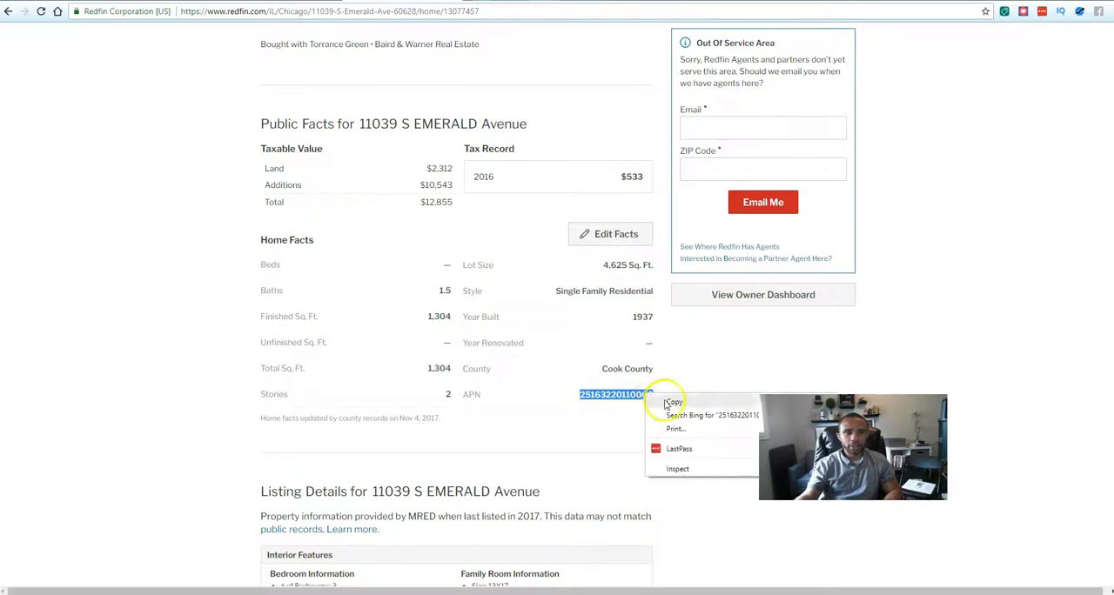
{"action": "left_click", "coordinate": [674, 402]}
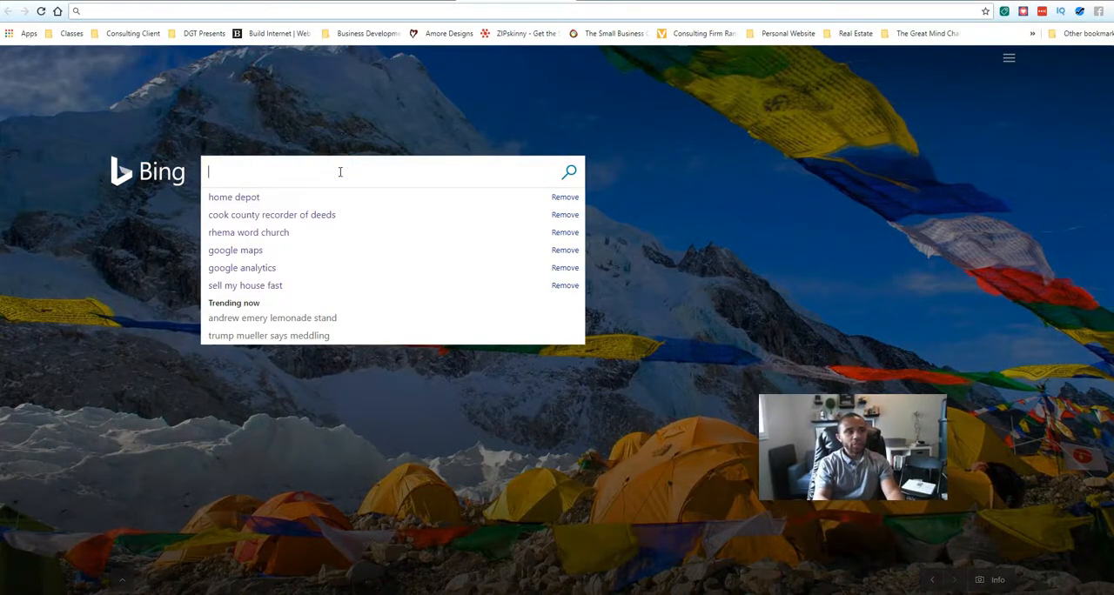
Search Bing for 'cook county tax portal' and open the Property tax Official Site result.
{"action": "type", "text": "cook county tax portal"}
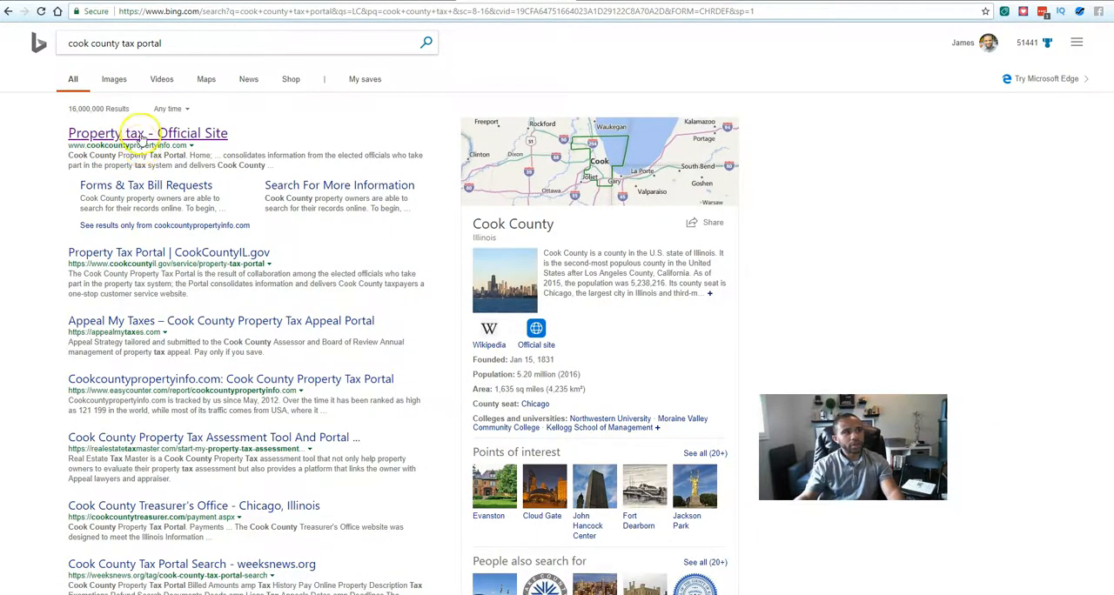
{"action": "left_click", "coordinate": [148, 132]}
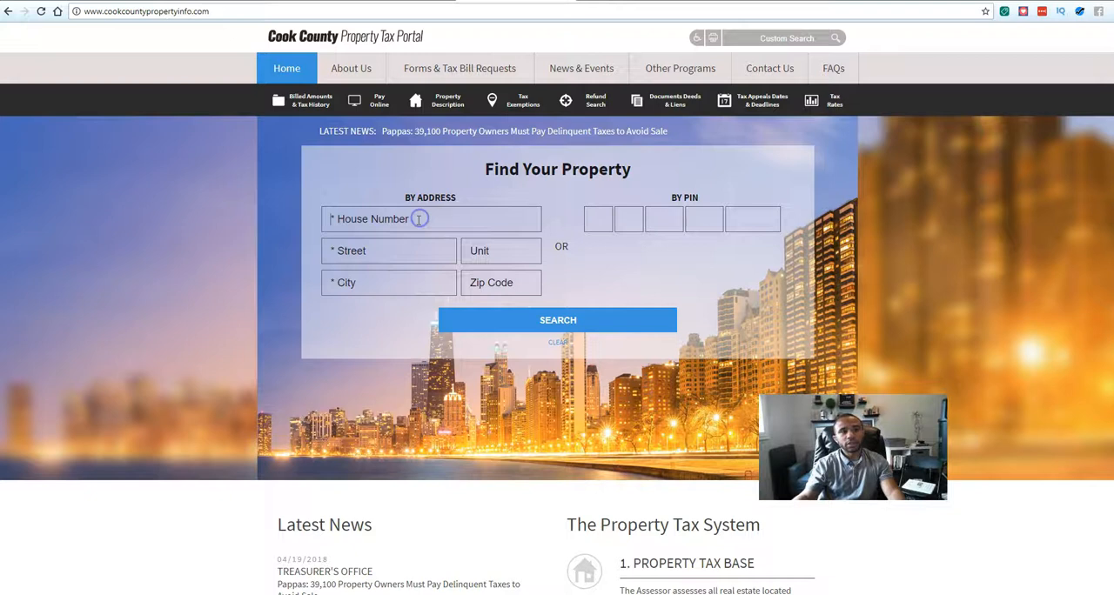
{"action": "mouse_move", "coordinate": [389, 26]}
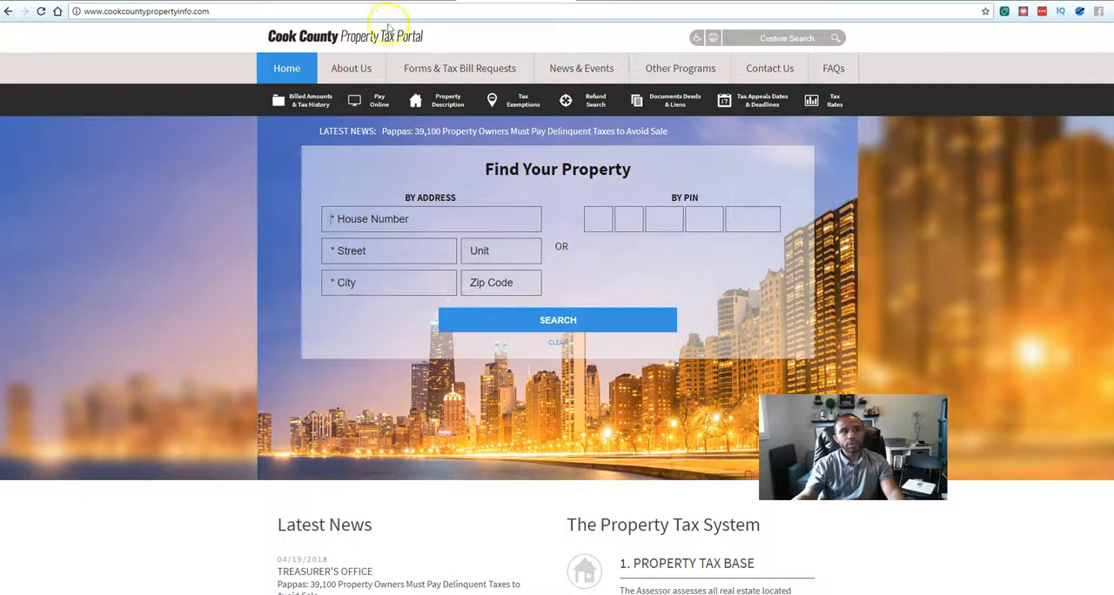
{"action": "type", "text": "25163220110000"}
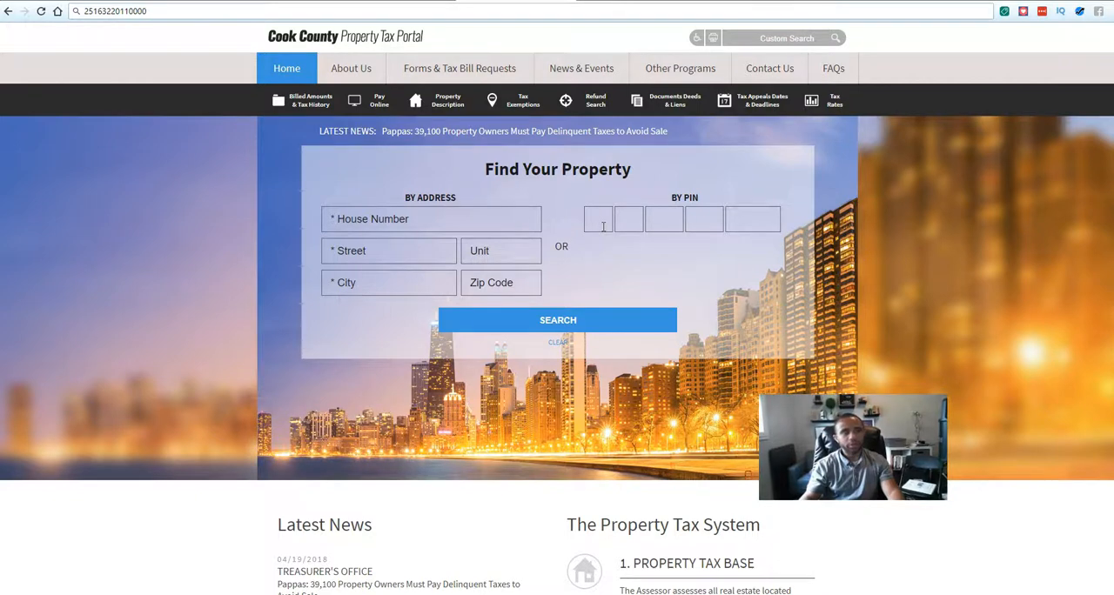
{"action": "type", "text": "25"}
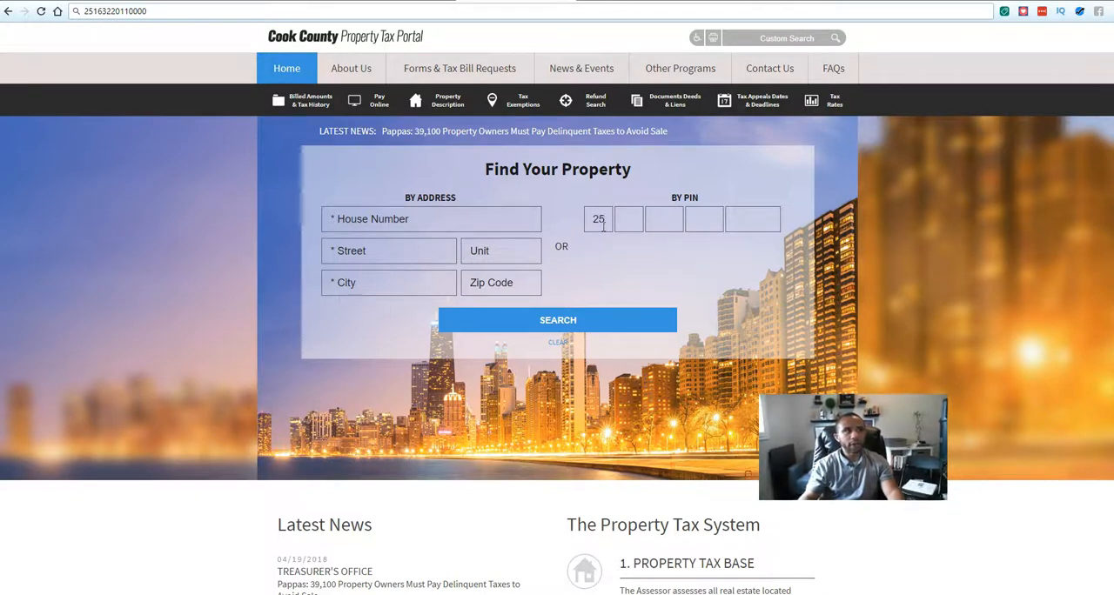
{"action": "type", "text": "16322"}
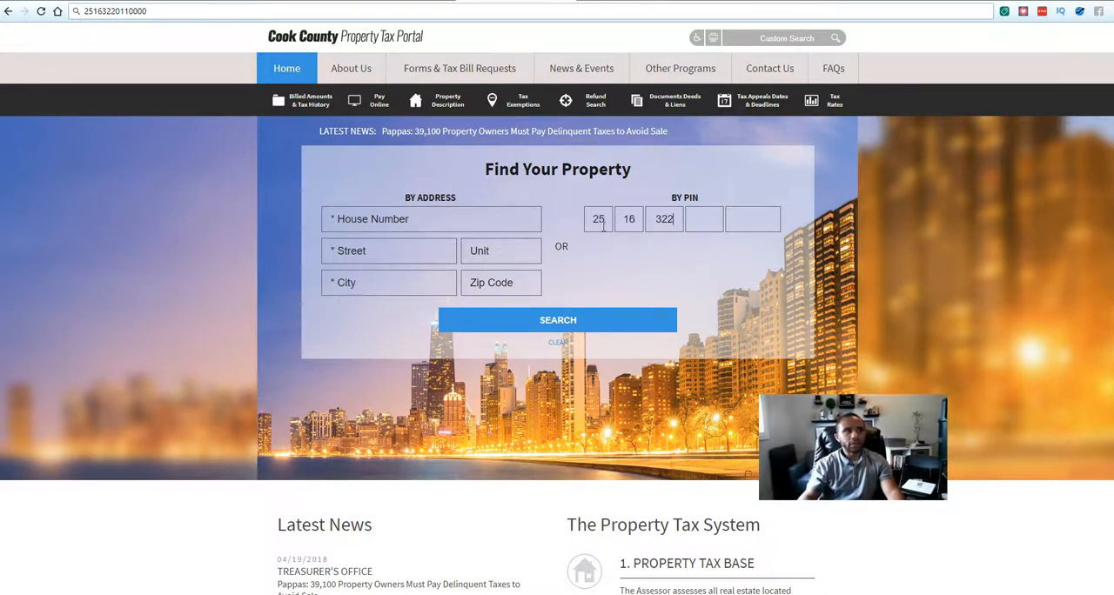
{"action": "type", "text": "011"}
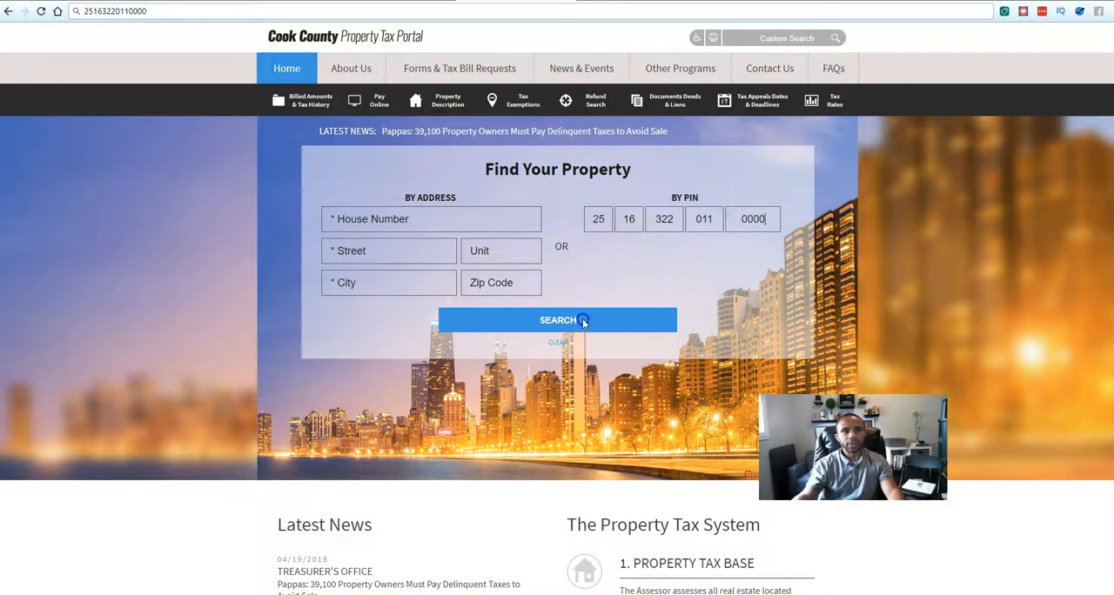
{"action": "left_click", "coordinate": [557, 320]}
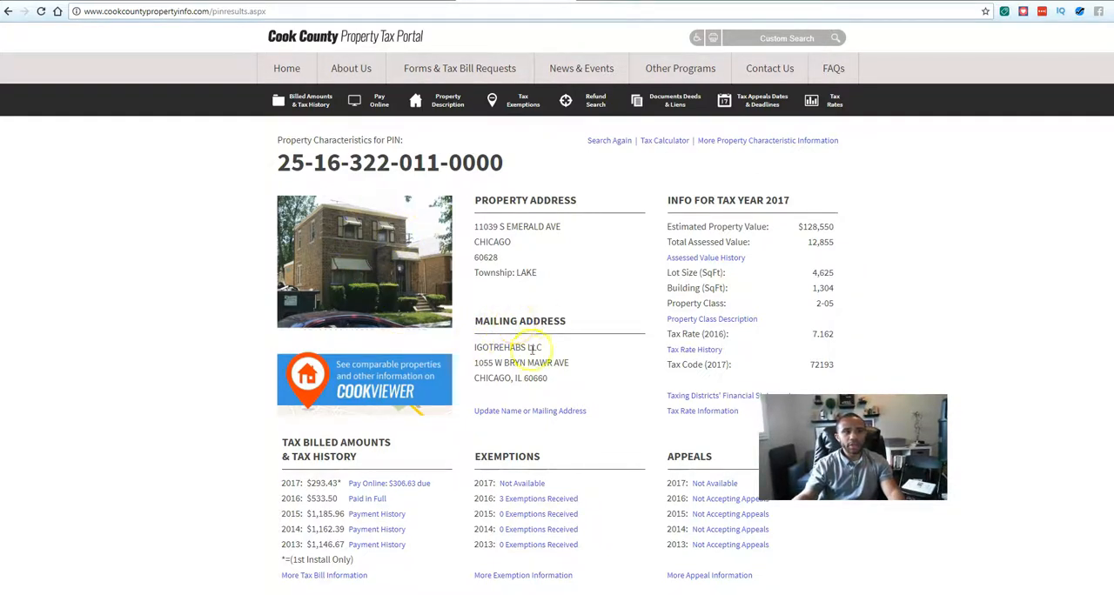
Highlight the mailing address and scroll through the tax, exemptions, appeals and documents sections.
{"action": "left_click_drag", "start_coordinate": [475, 347], "coordinate": [569, 362]}
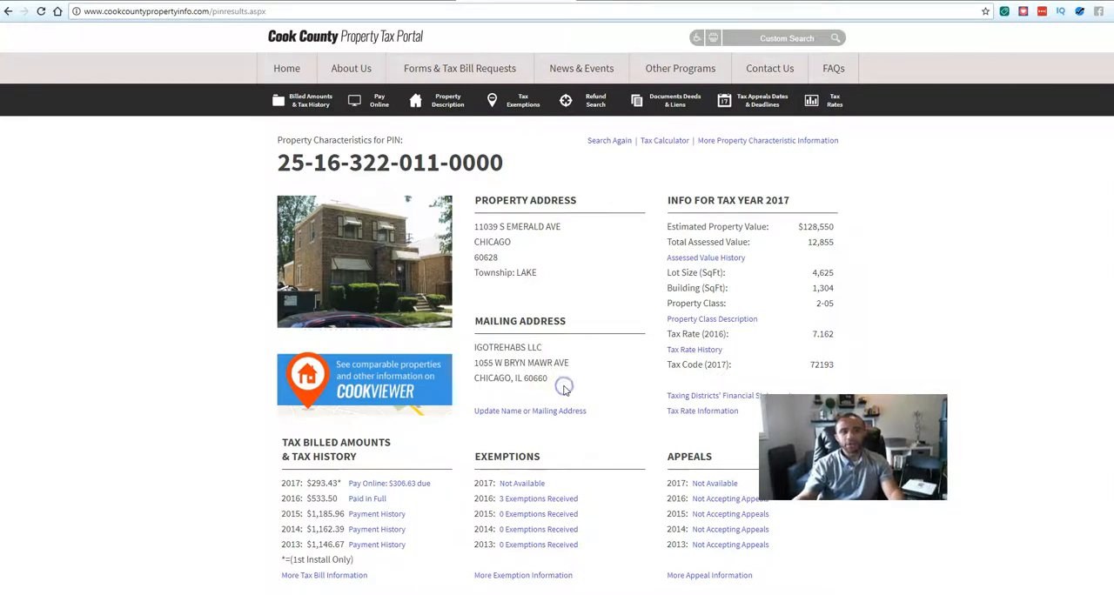
{"action": "scroll", "scroll_direction": "down", "scroll_amount": 3}
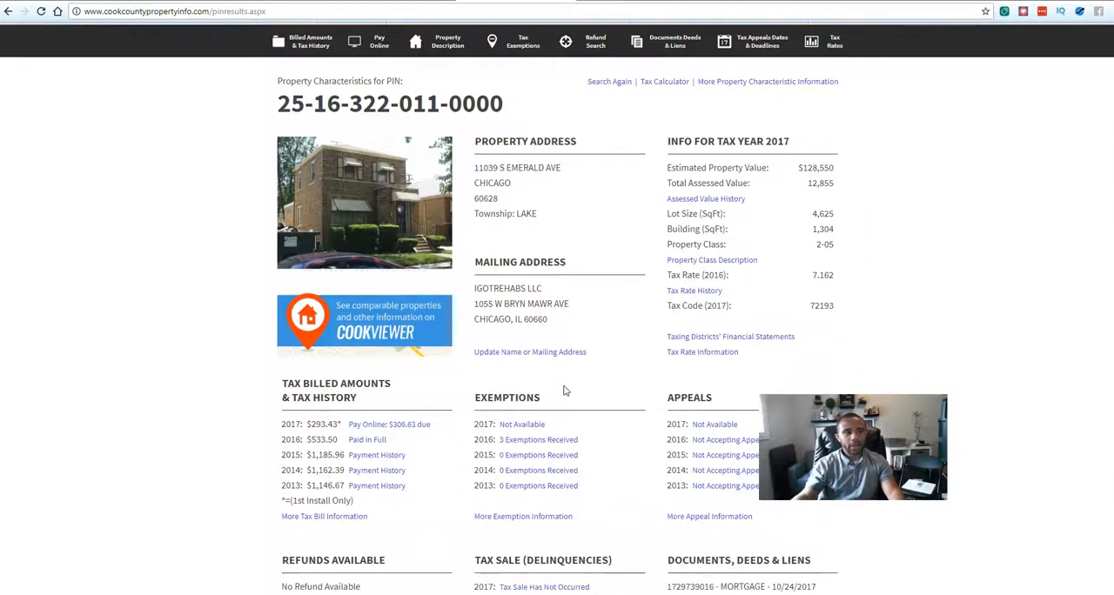
{"action": "scroll", "scroll_direction": "down", "scroll_amount": 3}
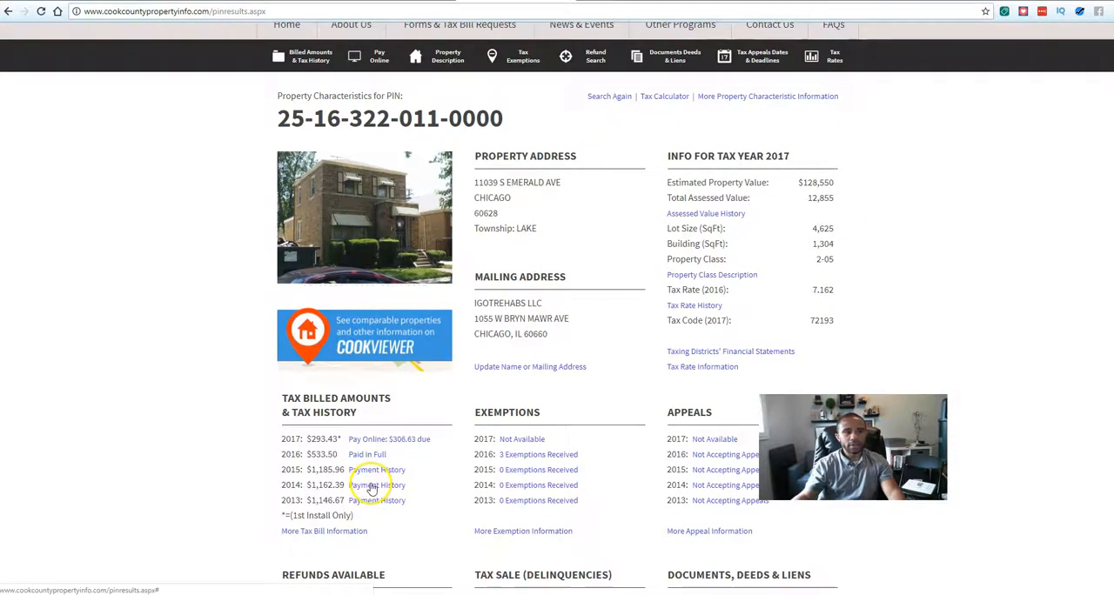
{"action": "scroll", "scroll_direction": "down", "scroll_amount": 3}
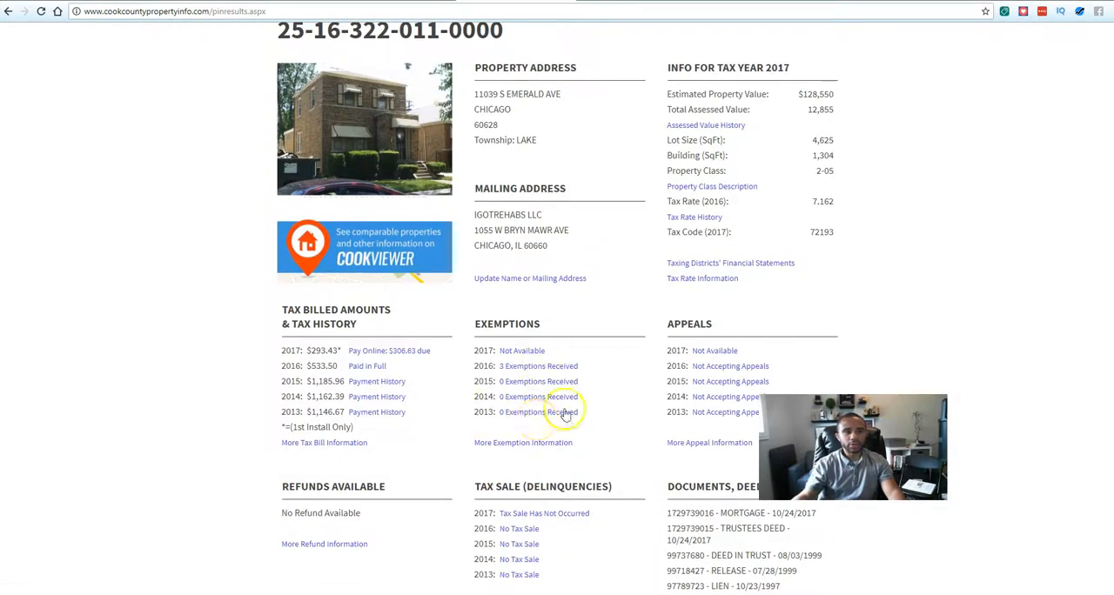
{"action": "scroll", "scroll_direction": "down", "scroll_amount": 3}
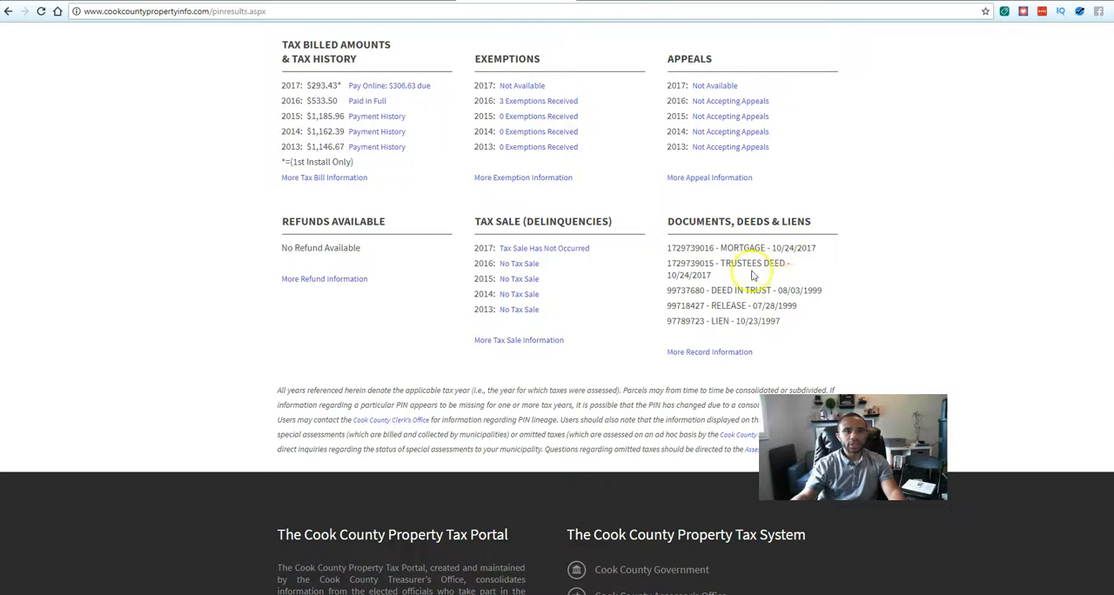
{"action": "mouse_move", "coordinate": [738, 278]}
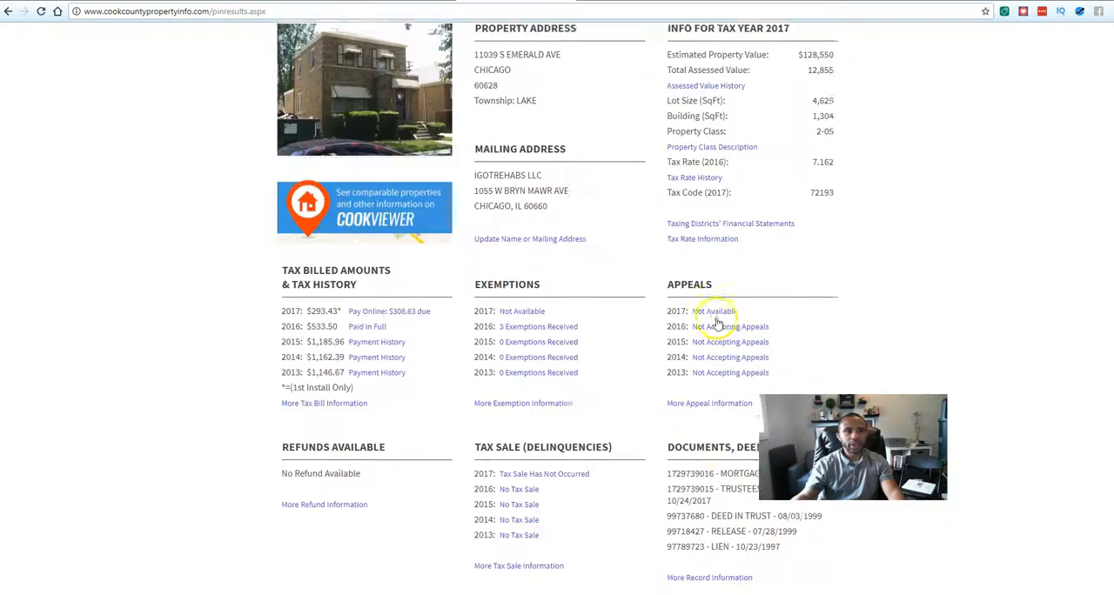
{"action": "scroll", "scroll_direction": "up", "scroll_amount": 3}
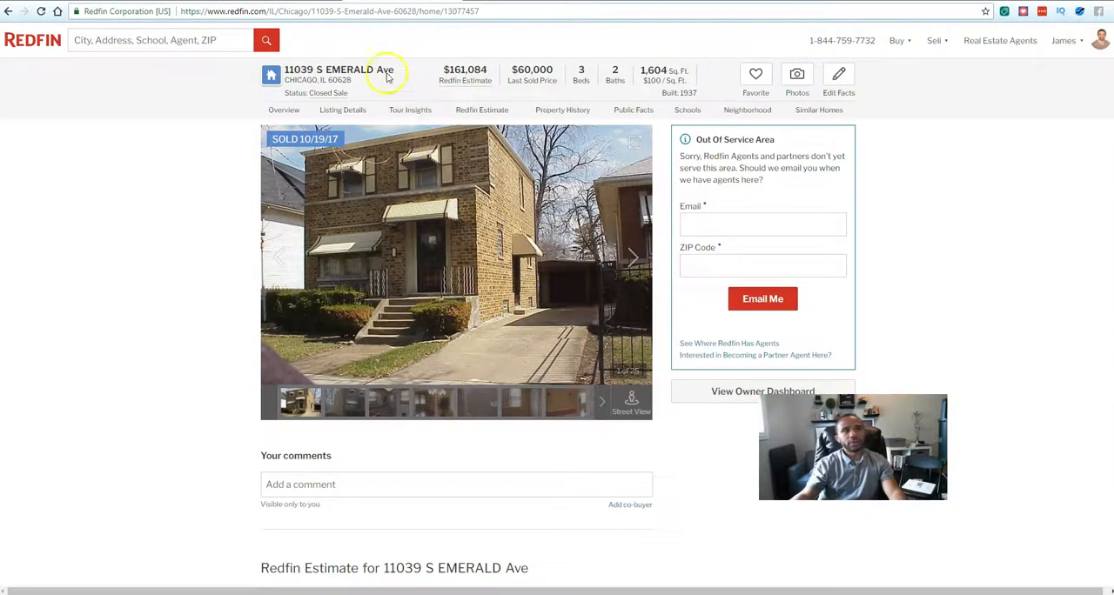
Search Bing for 'cook county GIS' and open the Cook County Viewer result.
{"action": "left_click", "coordinate": [329, 11]}
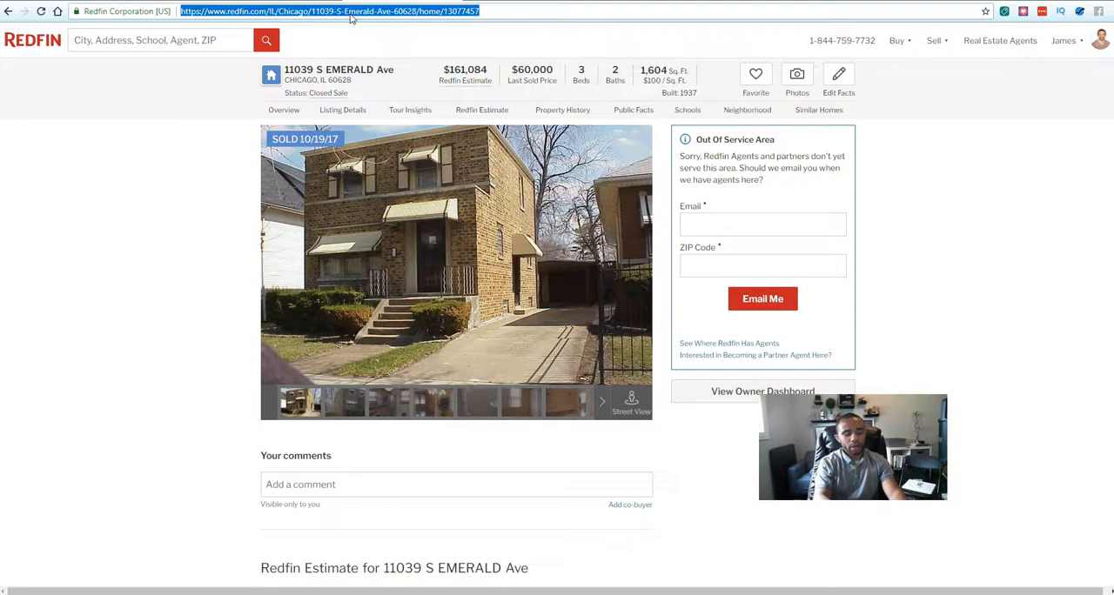
{"action": "type", "text": "cook"}
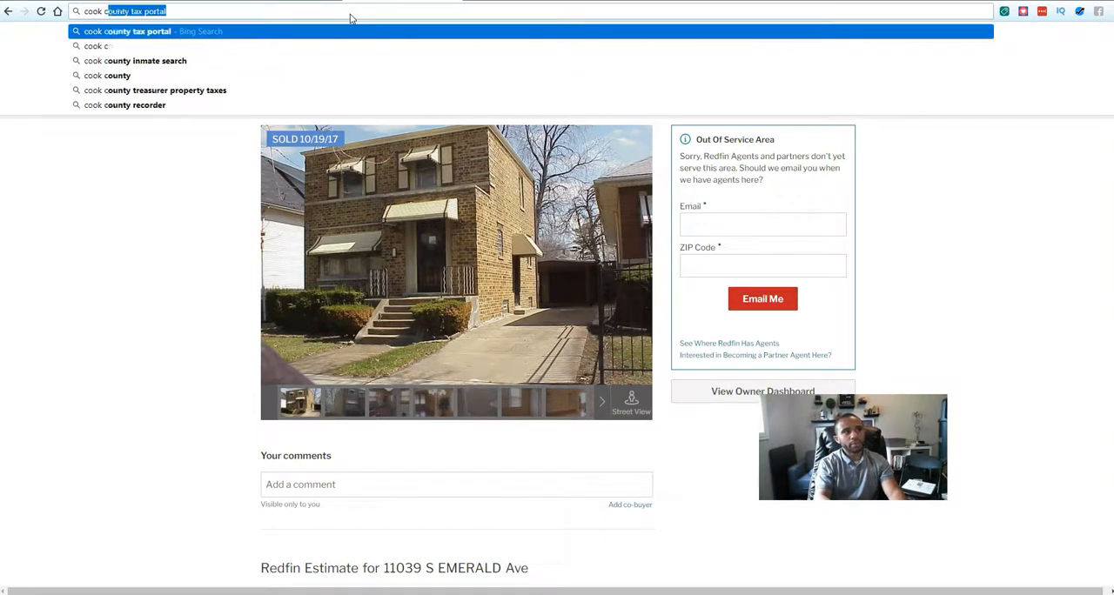
{"action": "type", "text": "cook county GIS"}
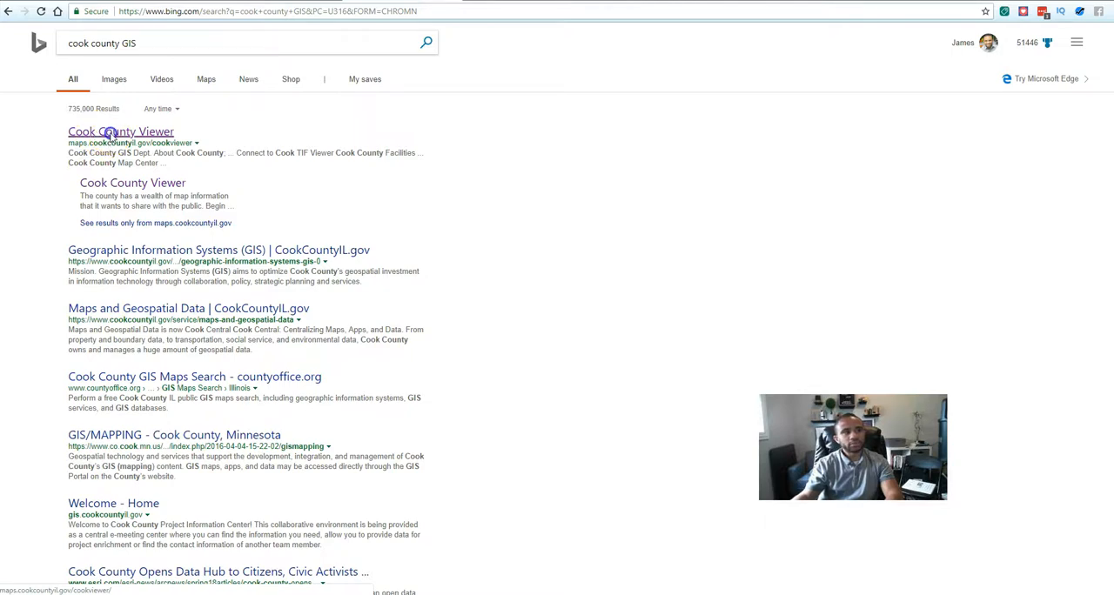
{"action": "left_click", "coordinate": [121, 132]}
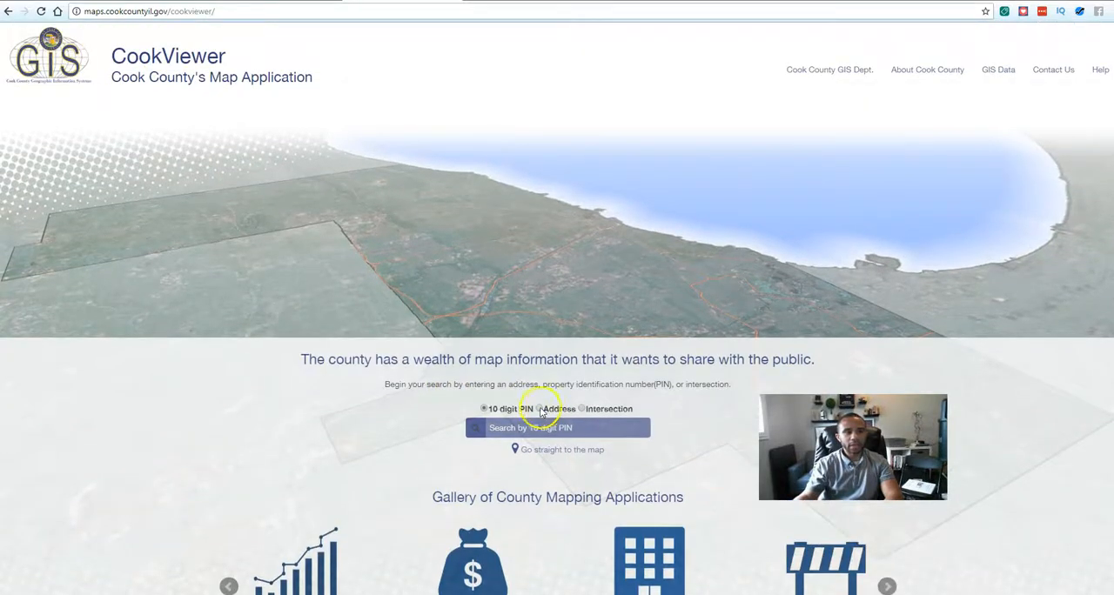
{"action": "left_click", "coordinate": [538, 408]}
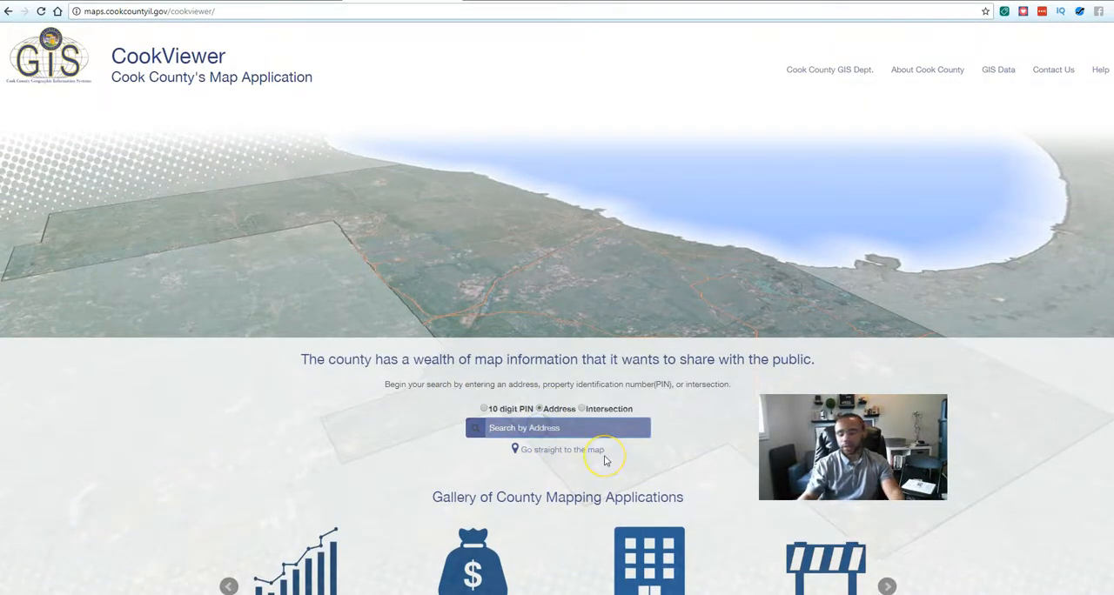
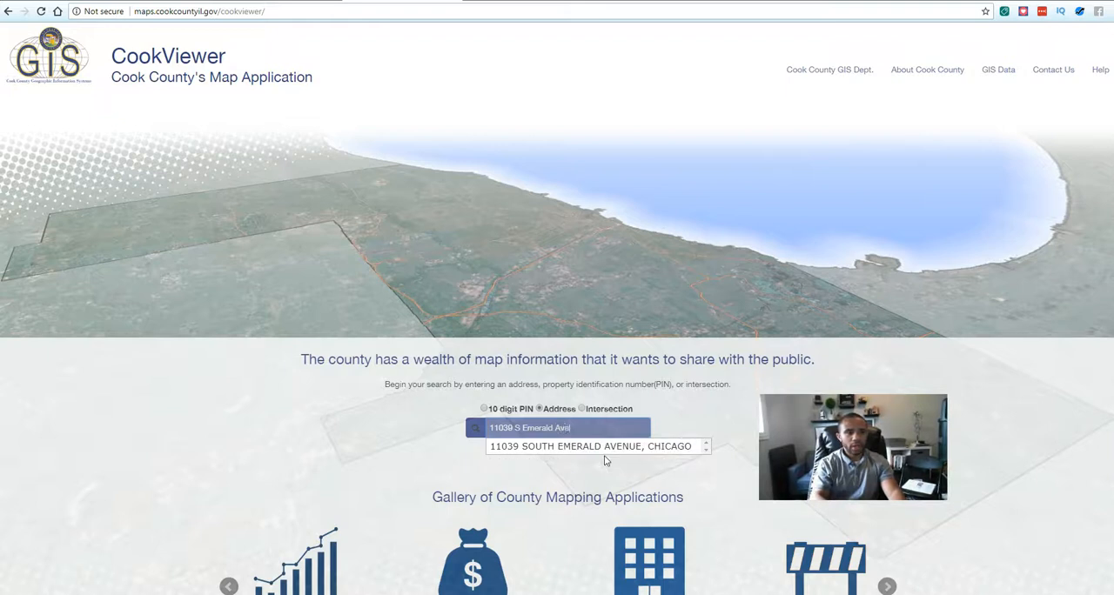
{"action": "left_click", "coordinate": [592, 446]}
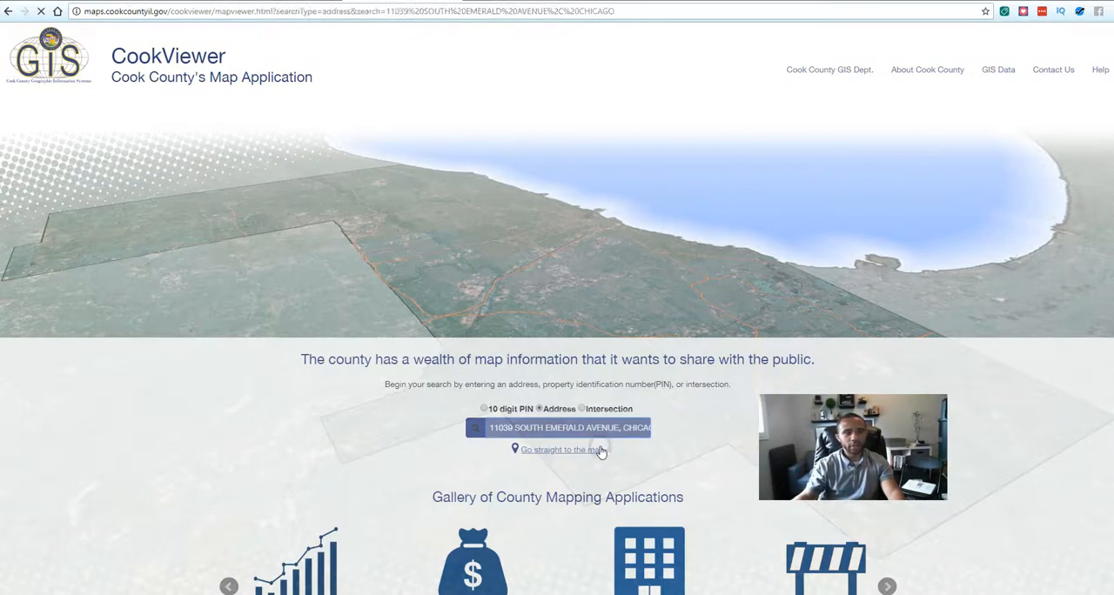
{"action": "left_click", "coordinate": [563, 450]}
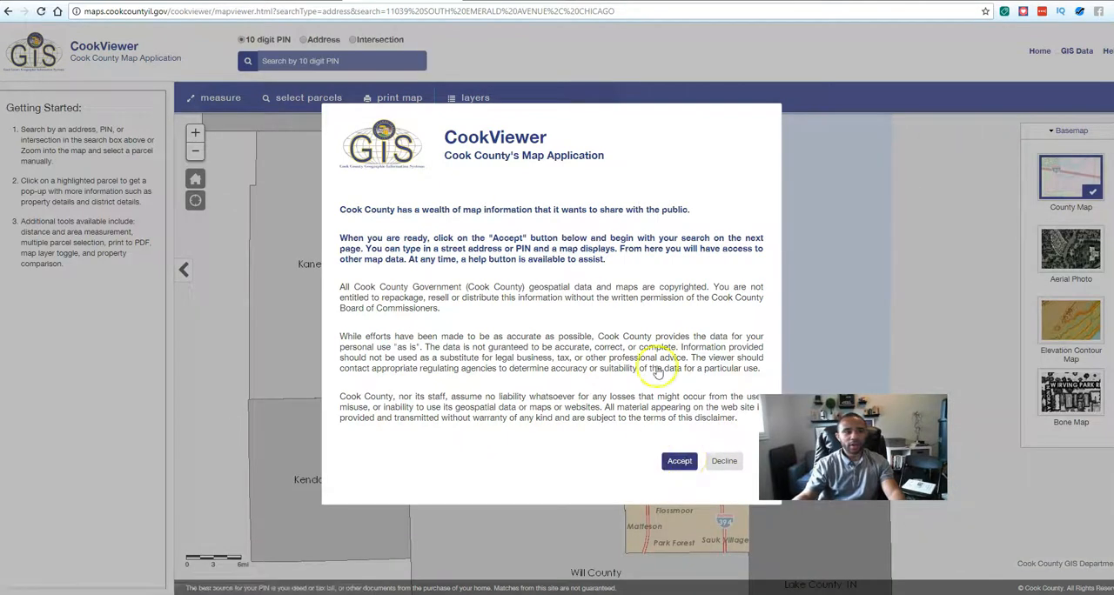
{"action": "left_click", "coordinate": [679, 460]}
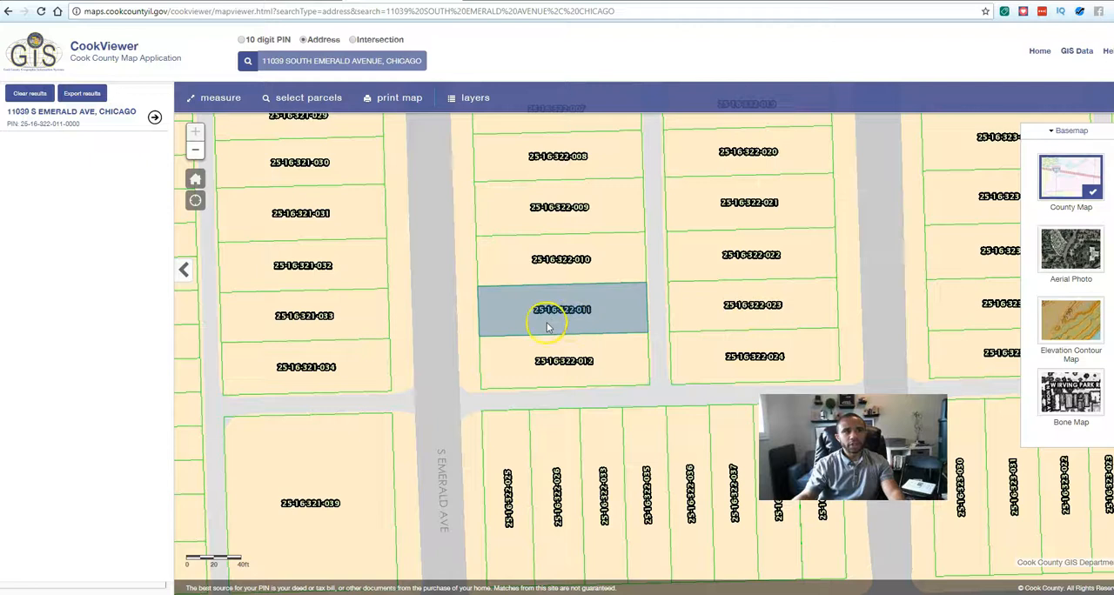
{"action": "left_click", "coordinate": [561, 309]}
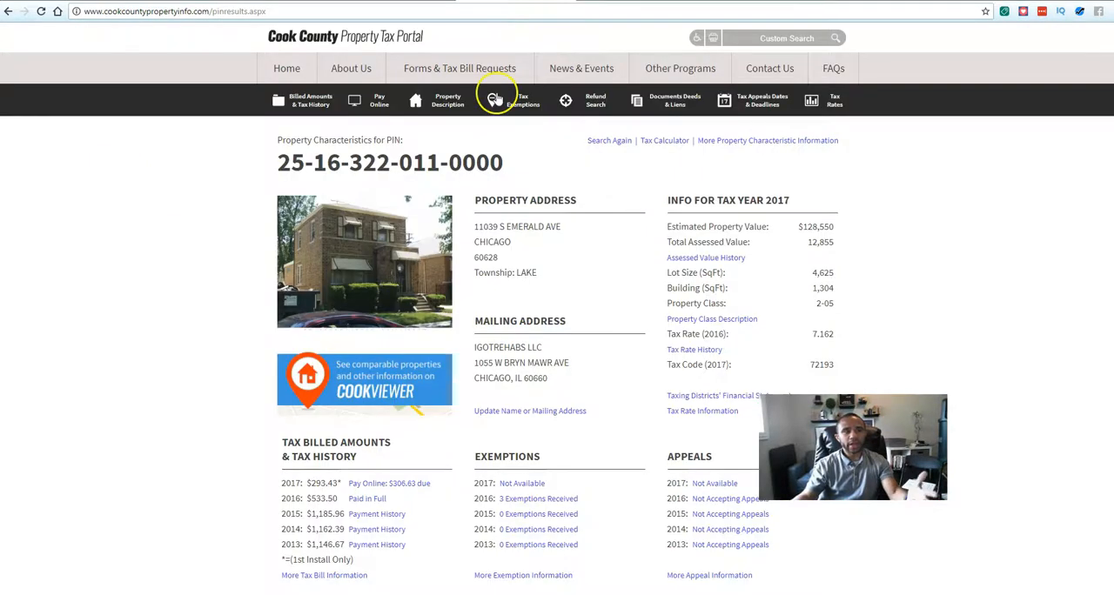
{"action": "mouse_move", "coordinate": [468, 173]}
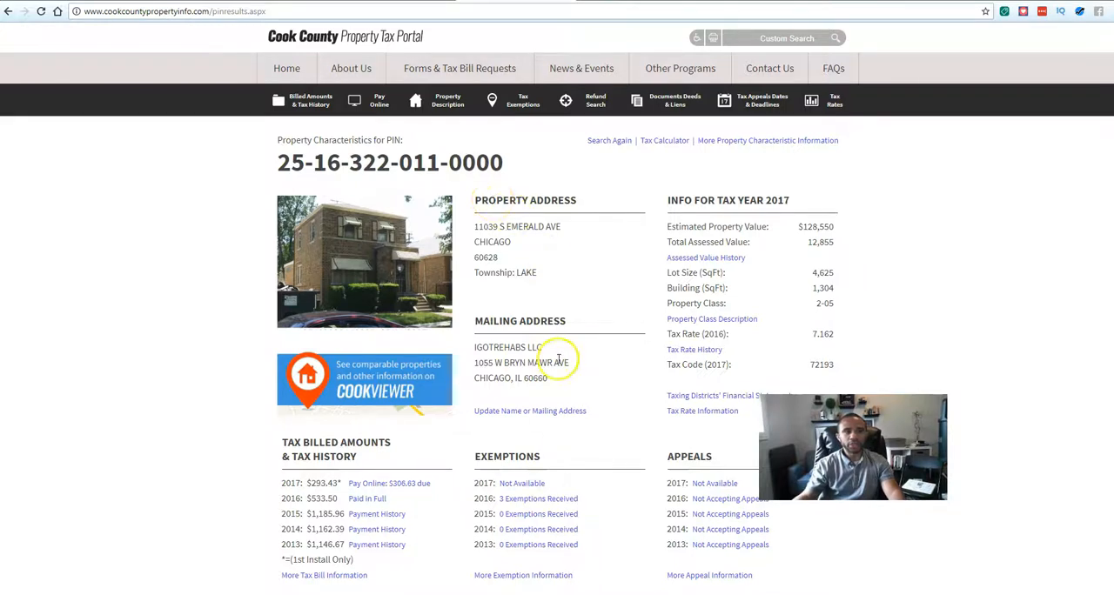
{"action": "left_click_drag", "start_coordinate": [473, 347], "coordinate": [560, 377]}
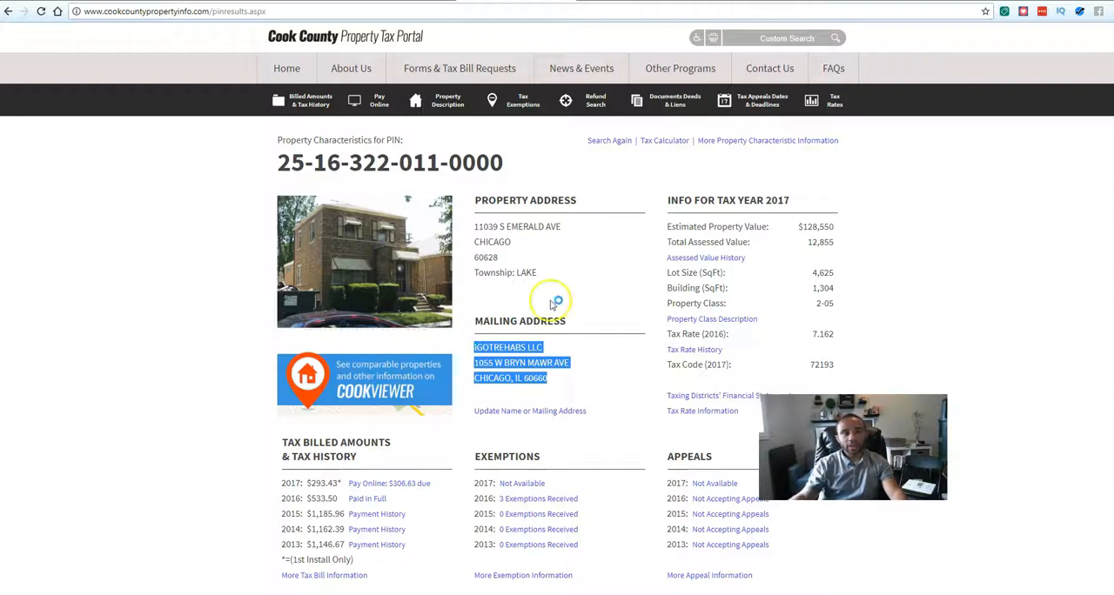
{"action": "mouse_move", "coordinate": [426, 246]}
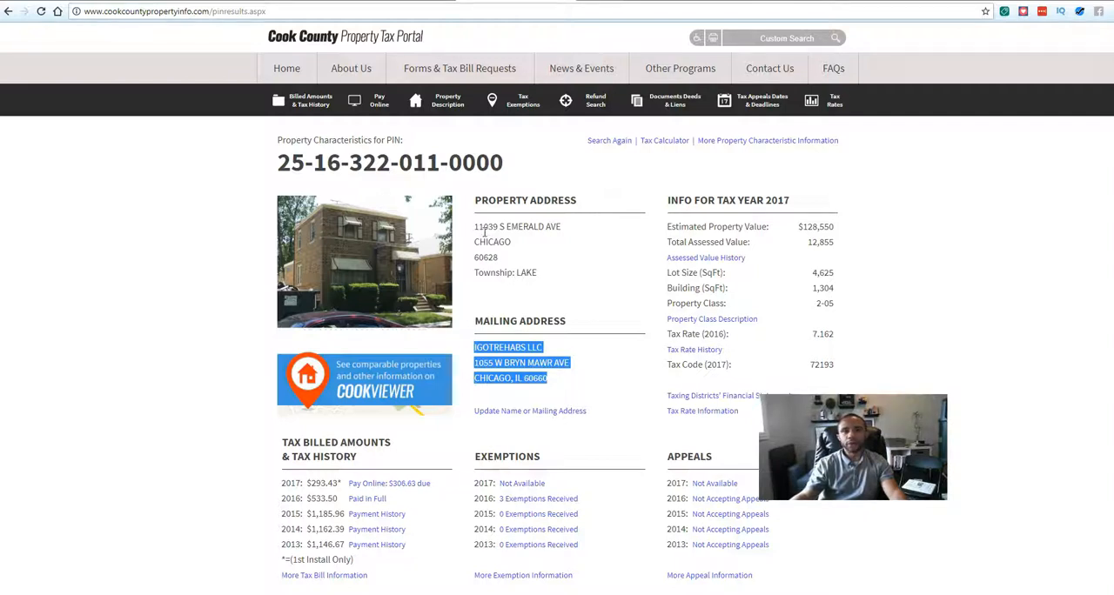
{"action": "mouse_move", "coordinate": [178, 496]}
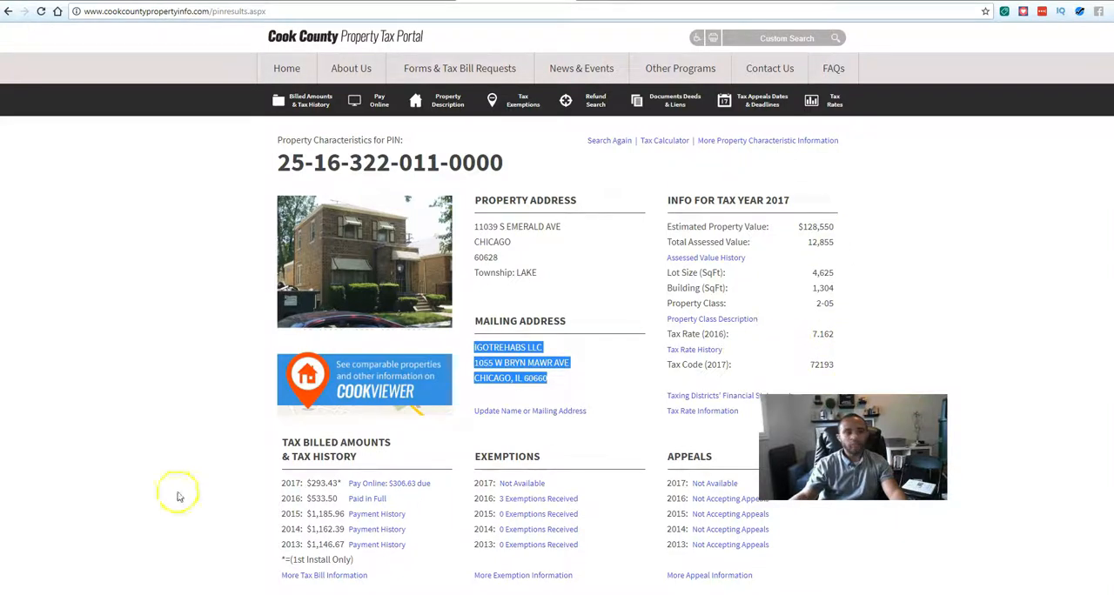